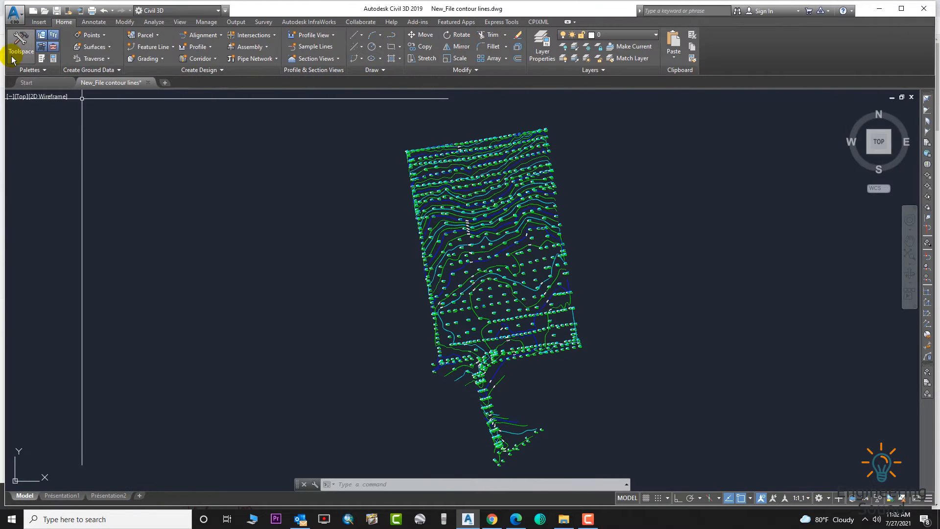
pyautogui.moveTo(19, 42)
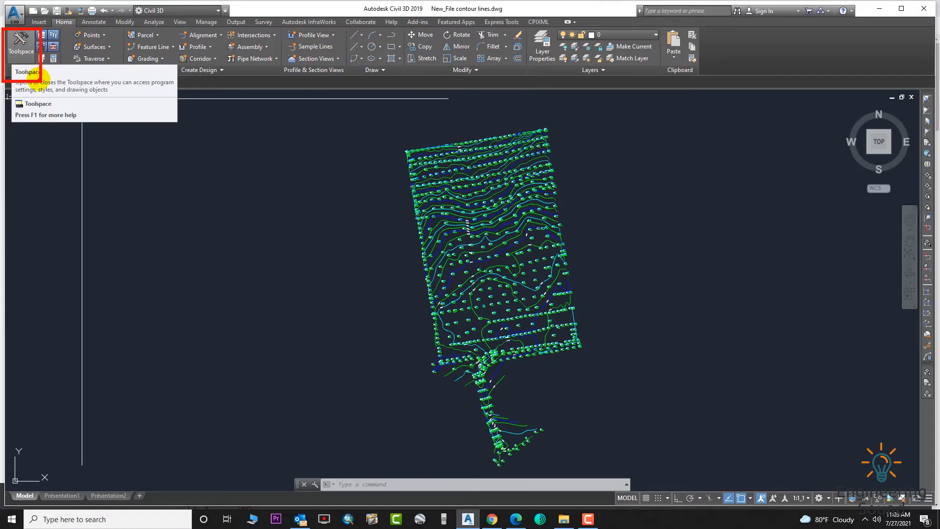
# - Open the Toolspace on the Prospector tab to show the drawing's object tree
pyautogui.click(20, 45)
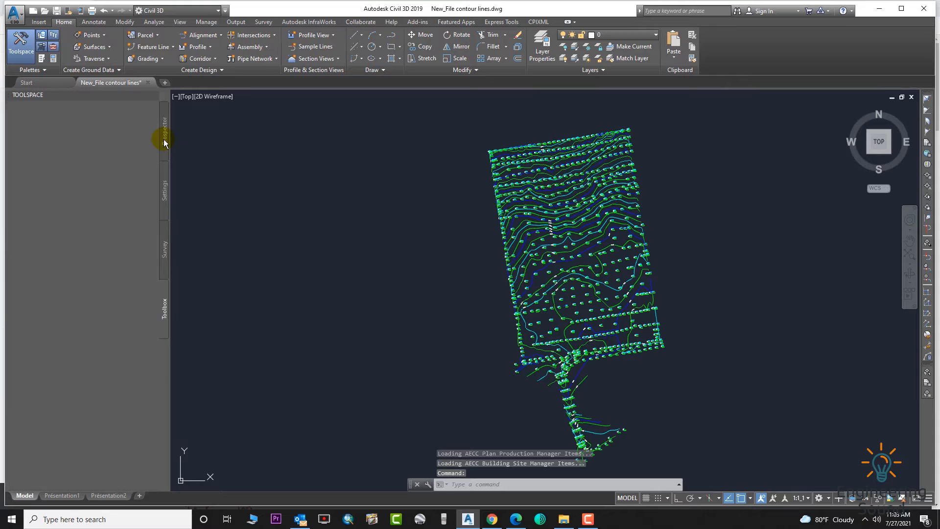
pyautogui.click(163, 126)
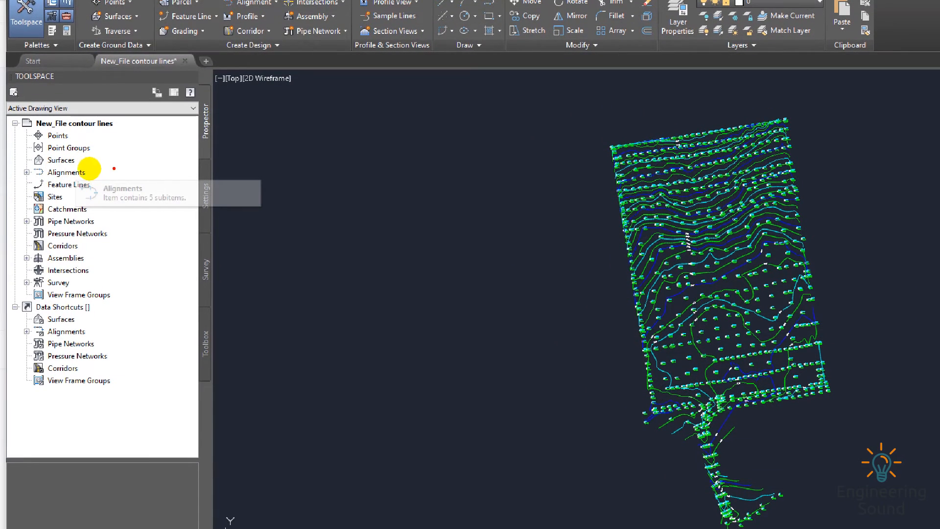
pyautogui.moveTo(18, 155)
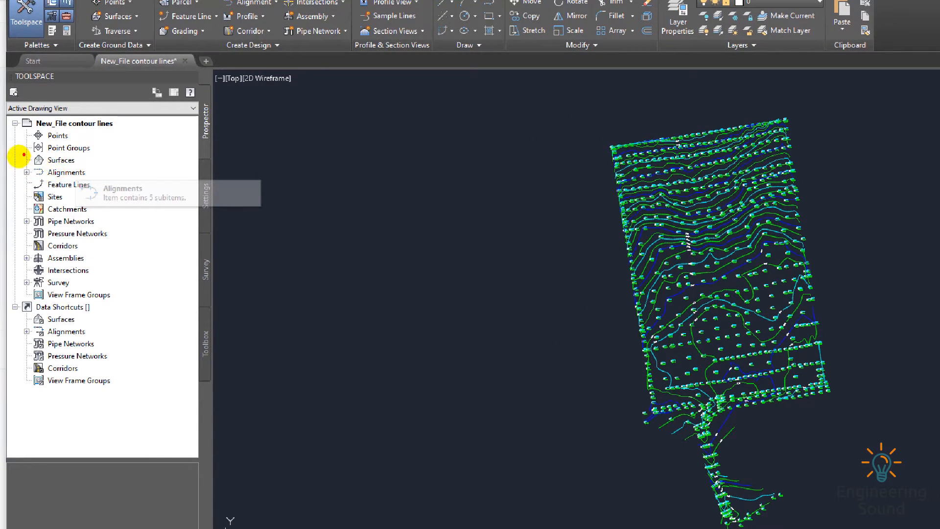
pyautogui.click(61, 160)
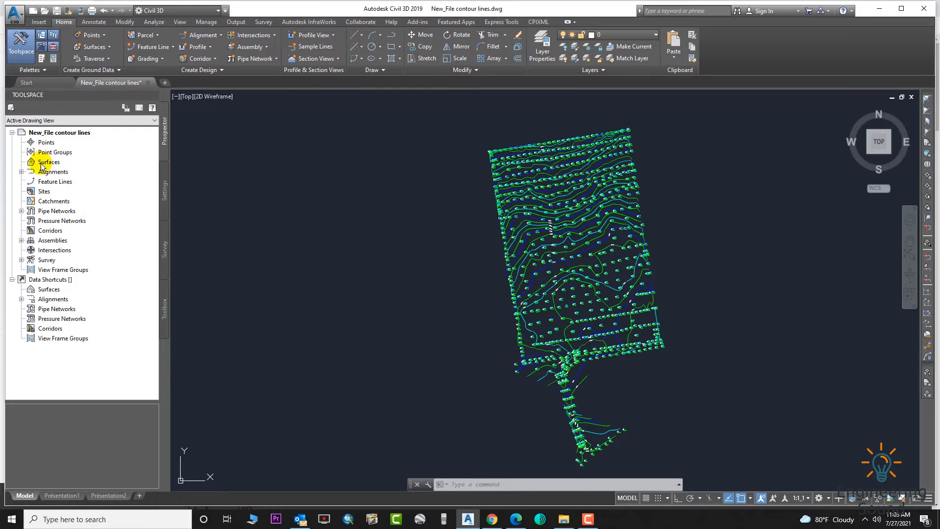
# - Create a TIN surface named NGL from the Surfaces collection's Create Surface option
pyautogui.rightClick(48, 162)
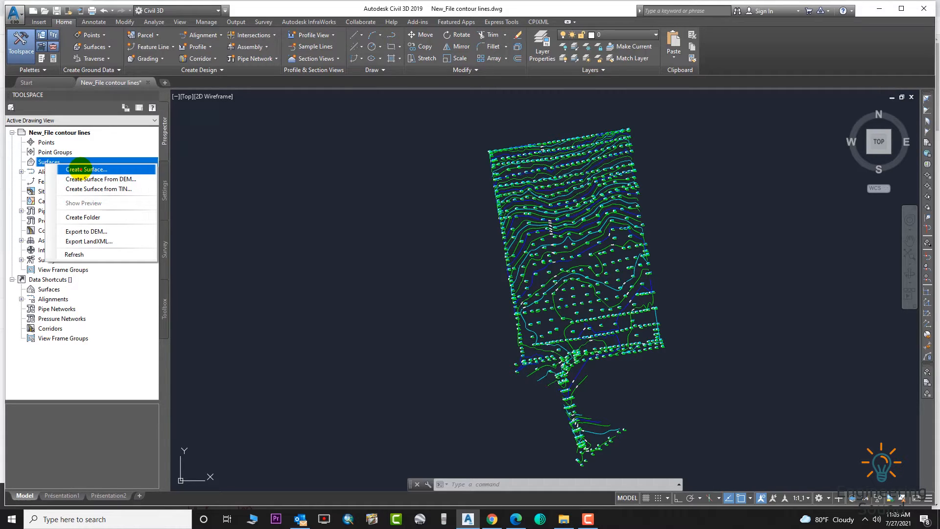
pyautogui.moveTo(100, 179)
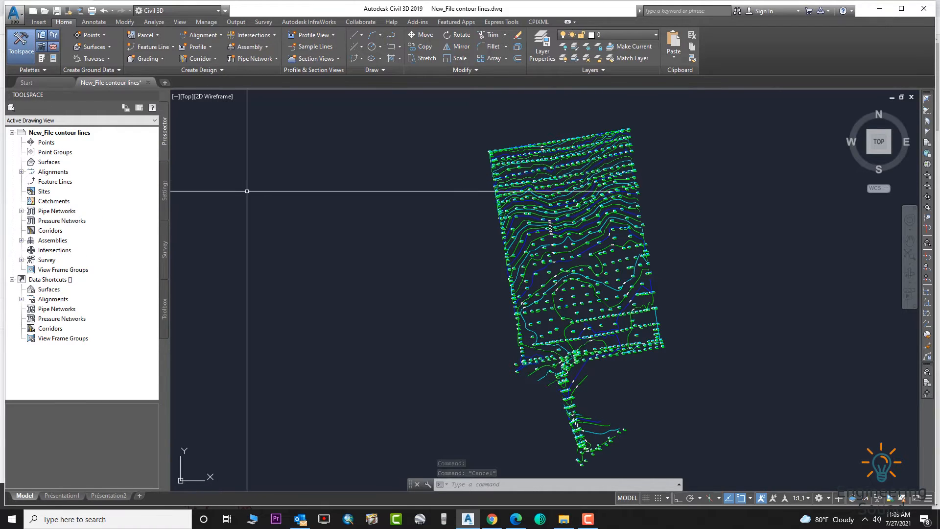
pyautogui.rightClick(48, 162)
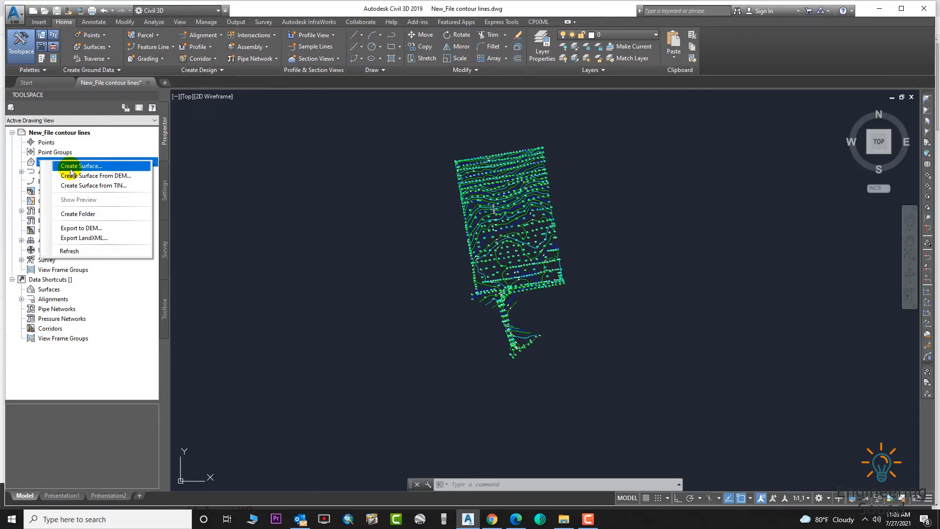
pyautogui.click(81, 166)
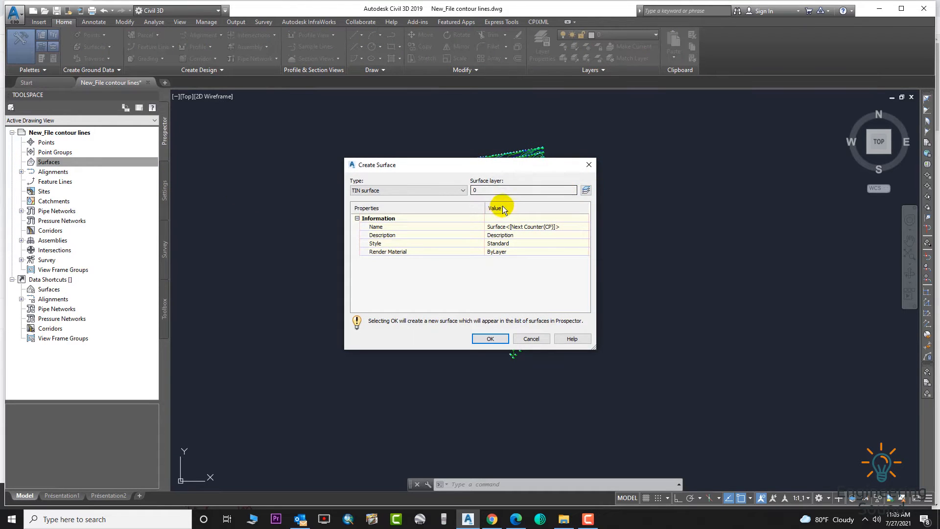
pyautogui.click(521, 226)
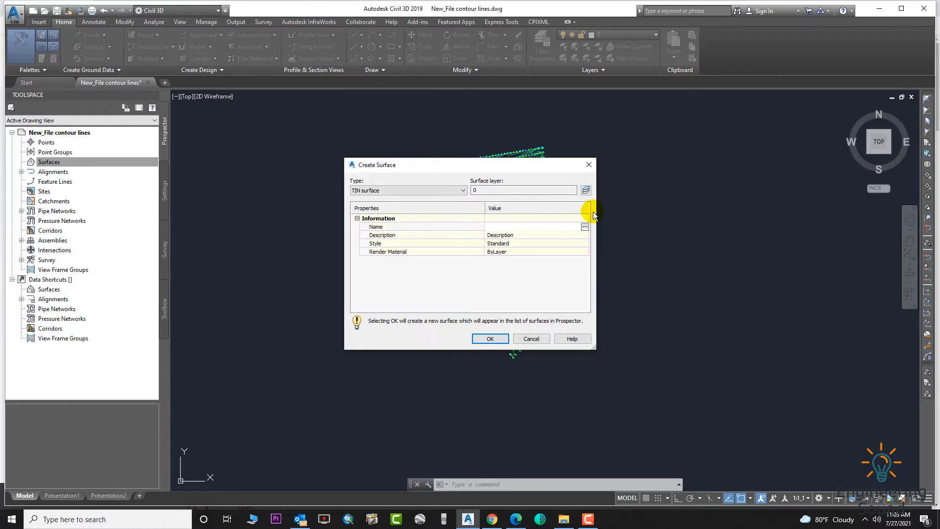
pyautogui.click(528, 227)
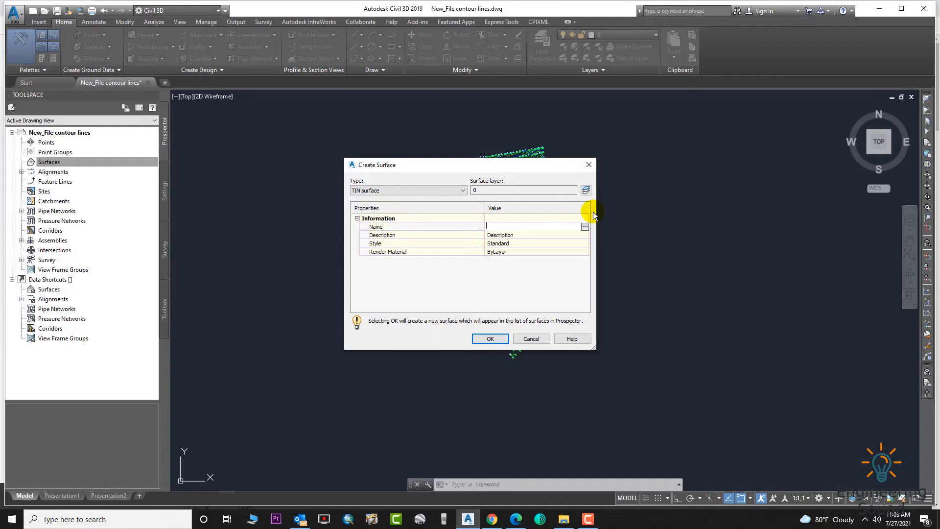
pyautogui.write('NGL')
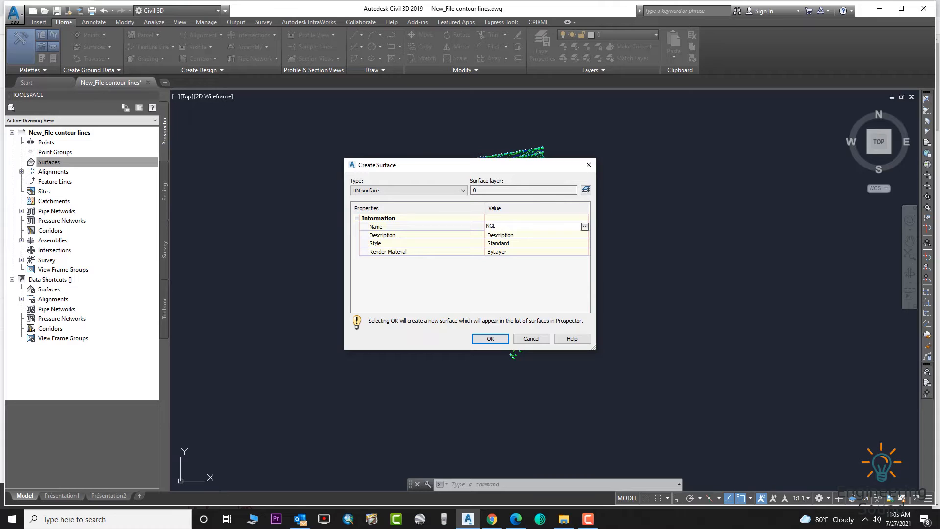
pyautogui.click(521, 226)
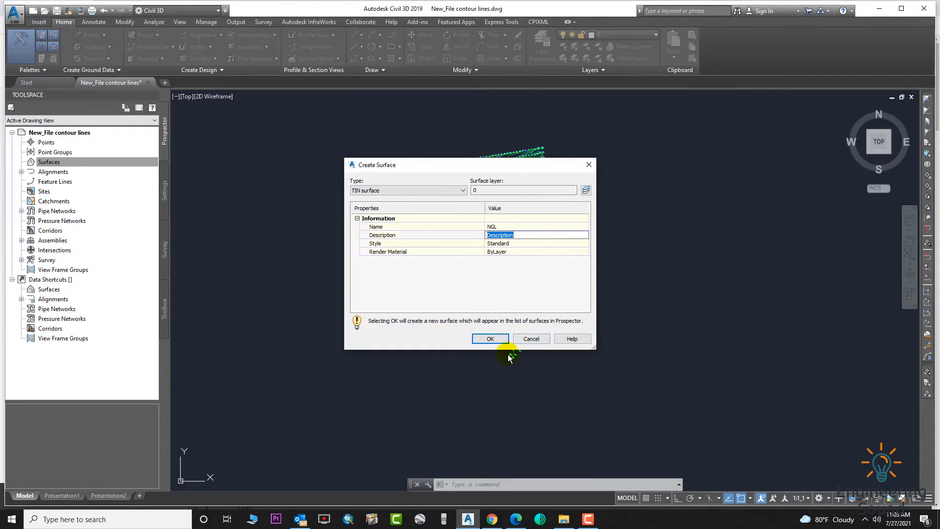
pyautogui.click(489, 339)
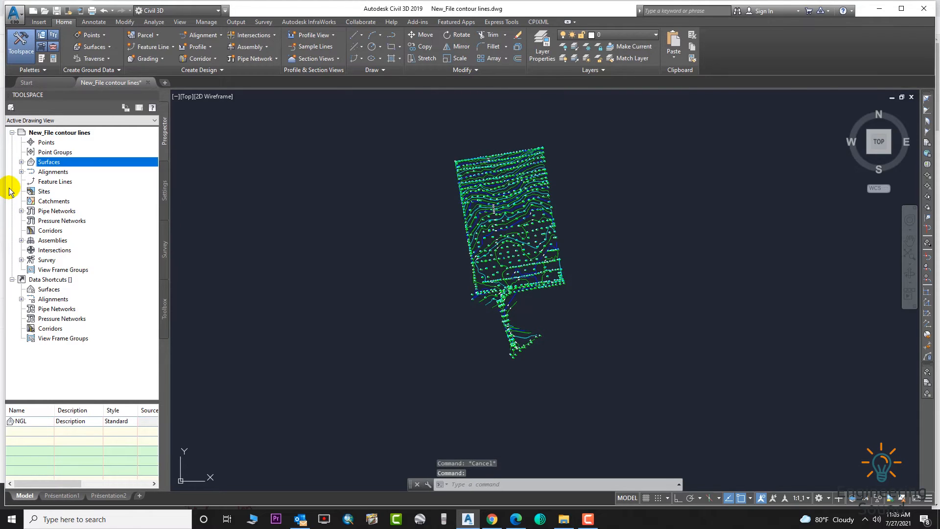
# - Expand Surfaces > NGL > Definition to reach the Contours entry for adding data
pyautogui.click(21, 162)
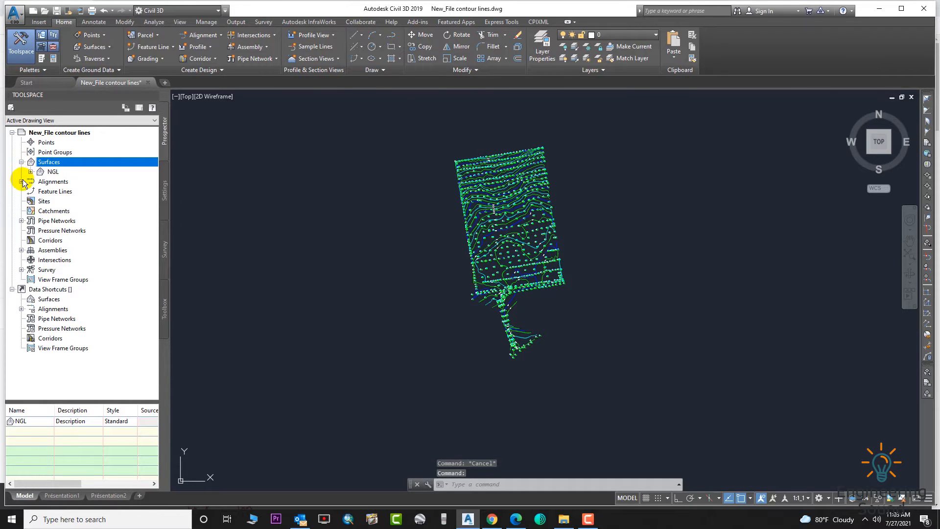
pyautogui.click(31, 172)
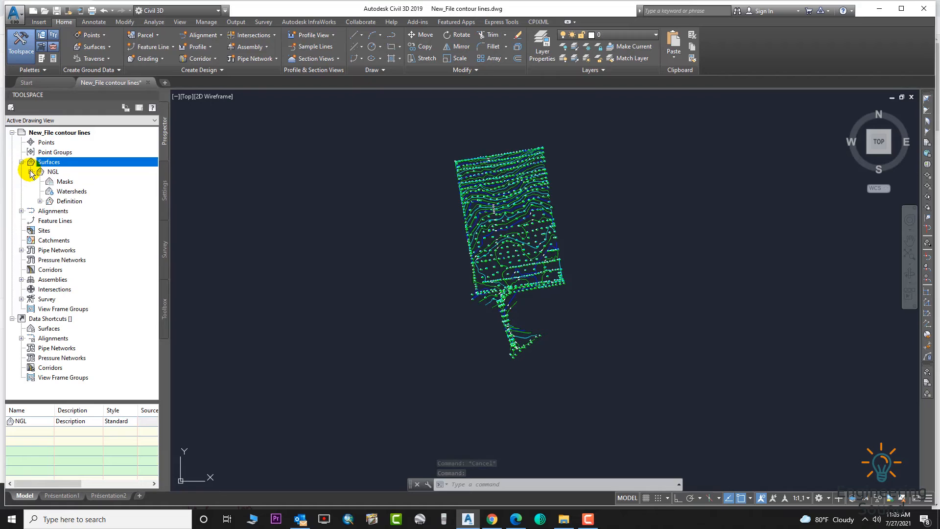
pyautogui.click(40, 201)
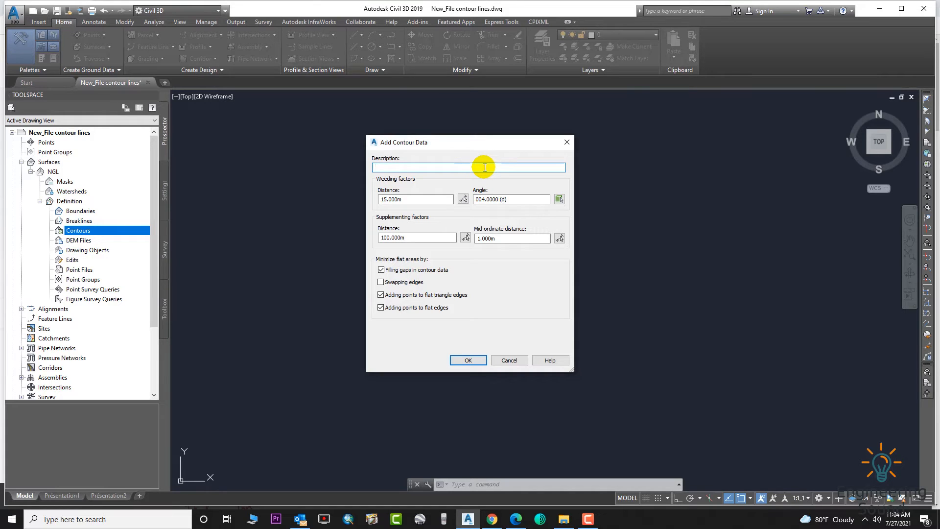
# - Enter 'New Project' as the contour data description and confirm the settings
pyautogui.write('New Pr')
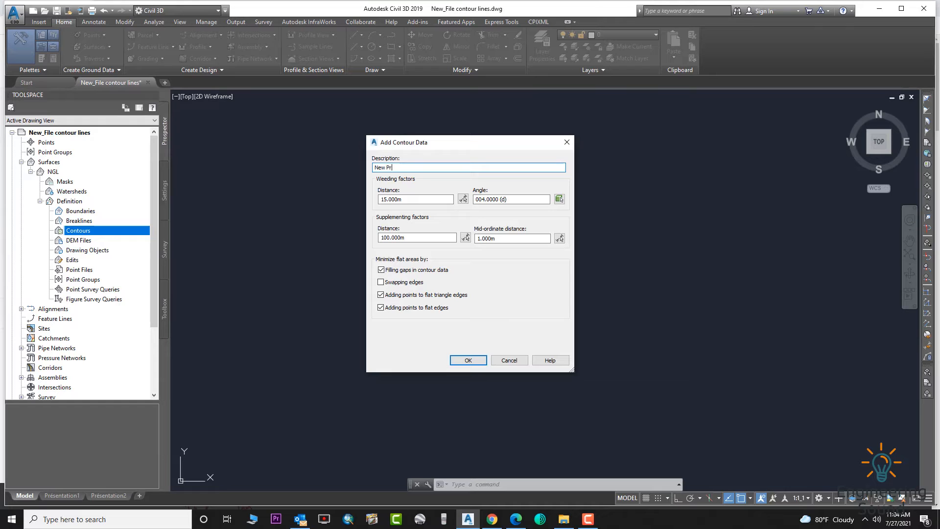
pyautogui.write('oject')
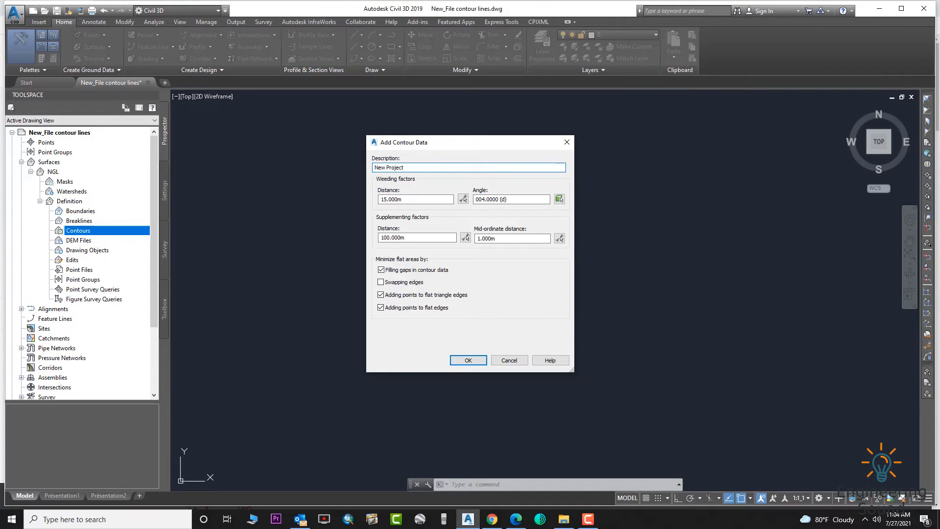
pyautogui.click(467, 360)
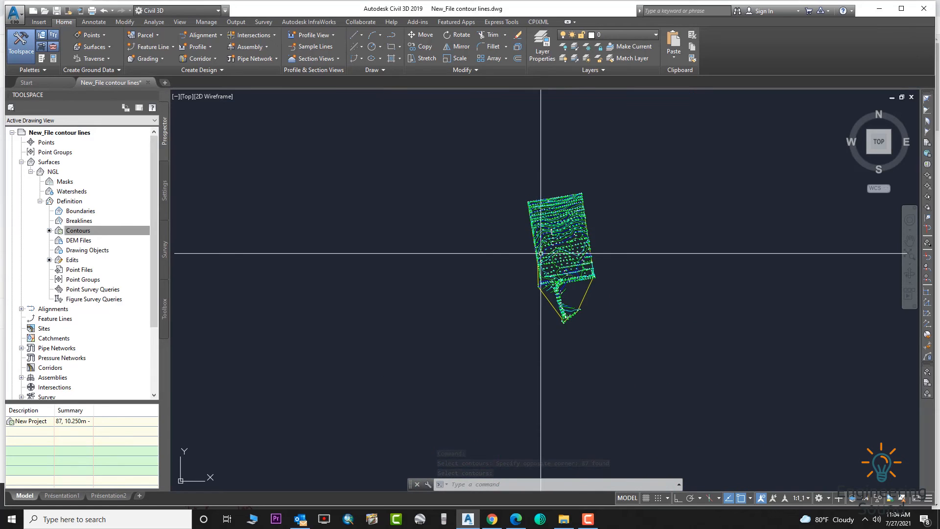
# - Review NGL's Edits showing 'Minimize flat areas', then collapse the Surfaces node
pyautogui.click(78, 230)
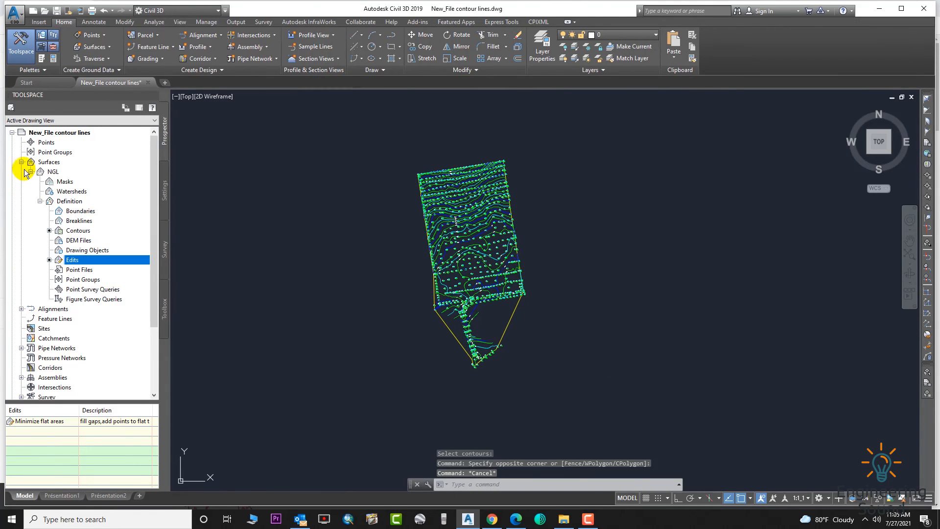
pyautogui.click(21, 162)
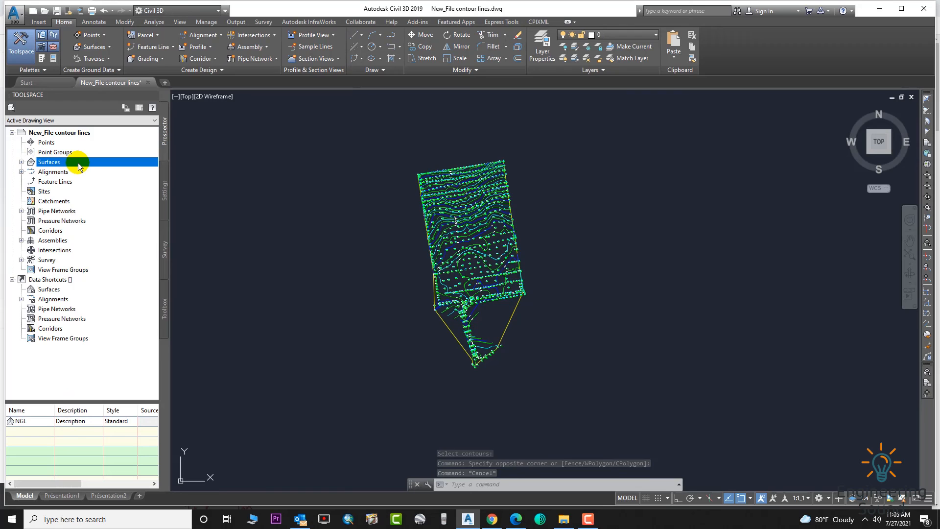